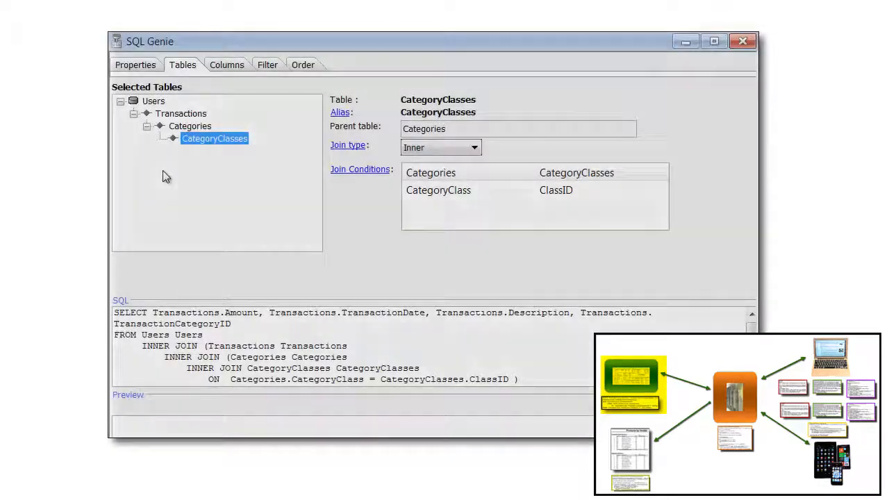
Inspect the Transactions–Users join, then pick the CategoryClass column from the Categories table
{"action": "left_click", "coordinate": [181, 114]}
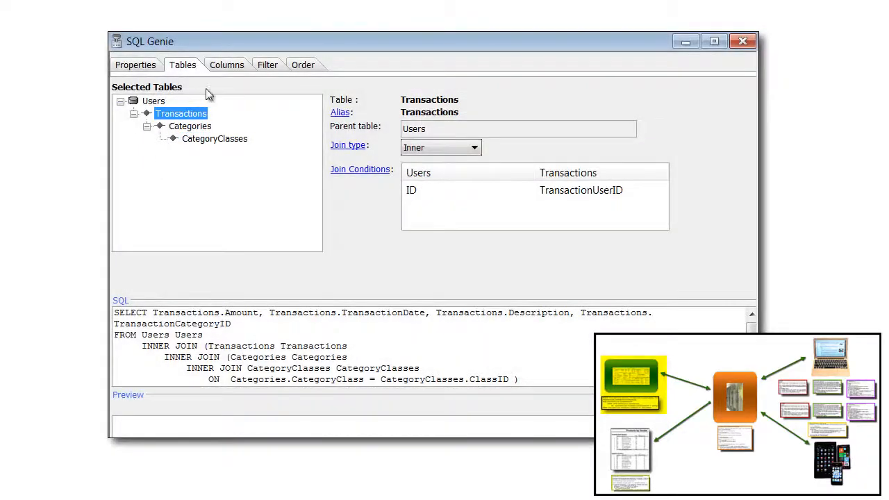
{"action": "left_click", "coordinate": [226, 66]}
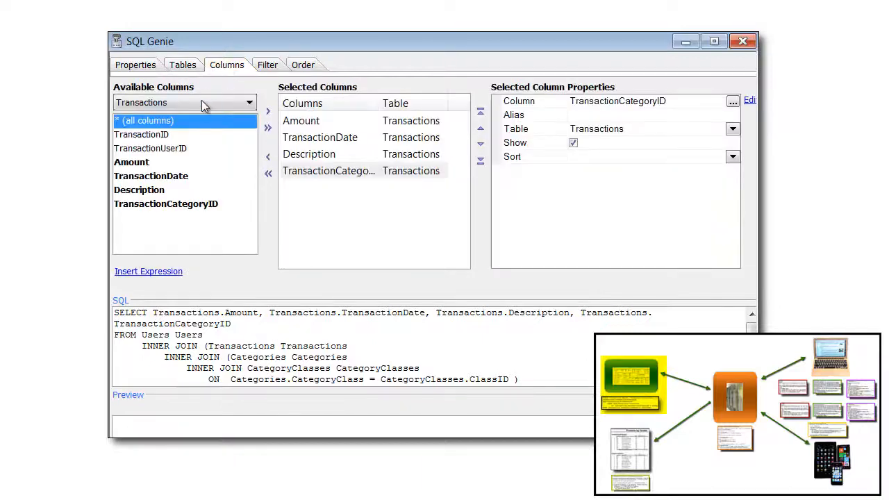
{"action": "left_click", "coordinate": [249, 102]}
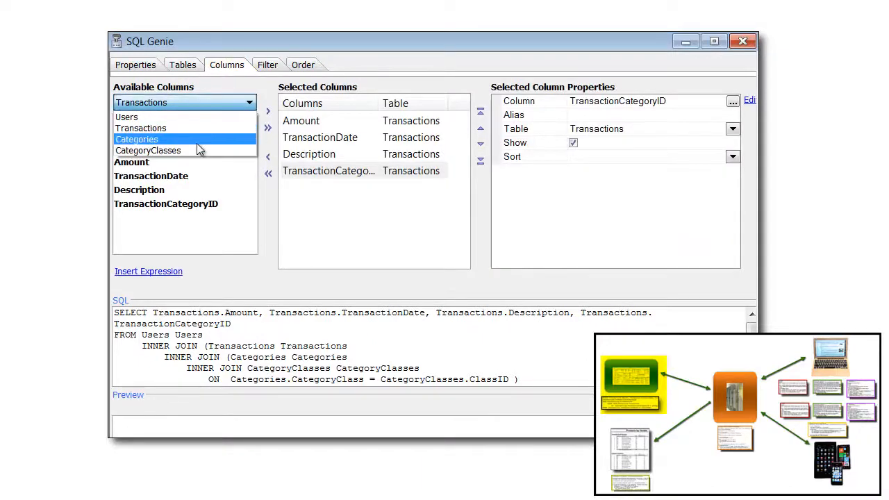
{"action": "left_click", "coordinate": [136, 138]}
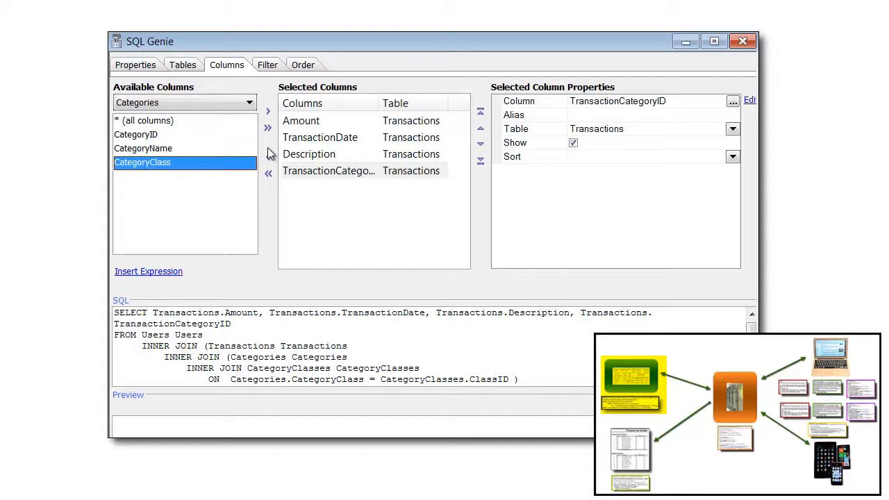
{"action": "left_click", "coordinate": [267, 111]}
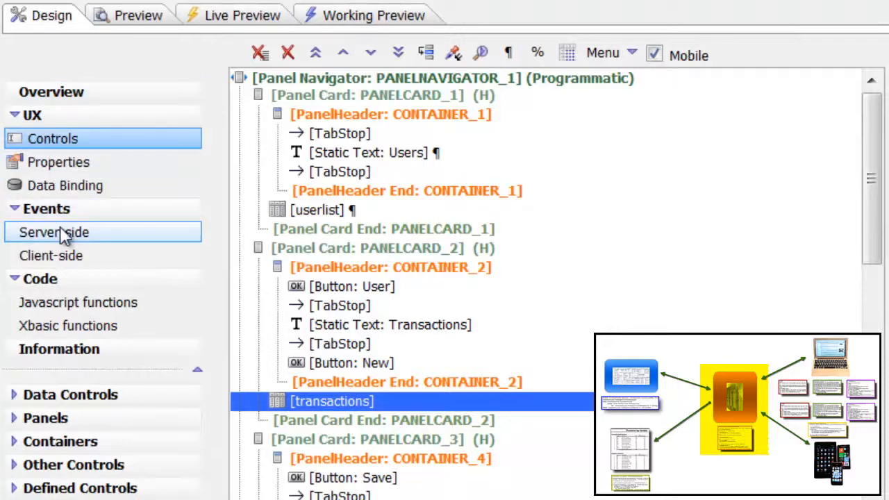
Show server-side events, choose dialogValidate, and bring up its prebuilt action list
{"action": "left_click", "coordinate": [53, 232]}
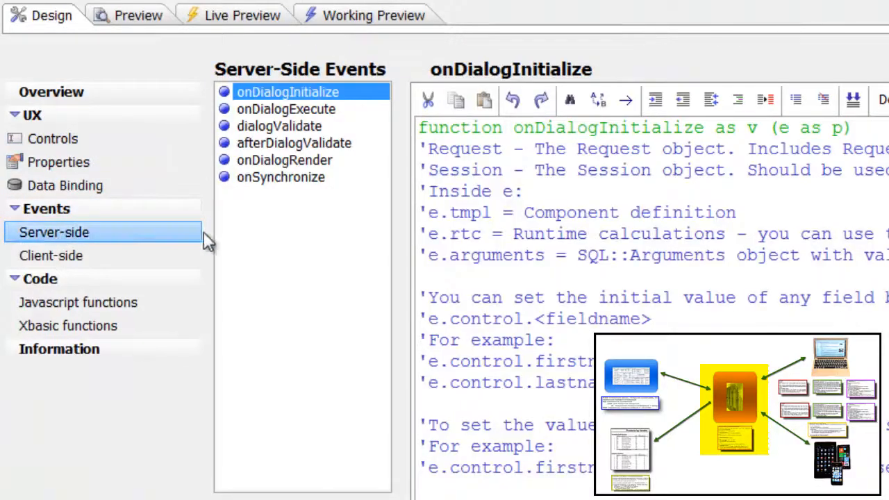
{"action": "left_click", "coordinate": [279, 125]}
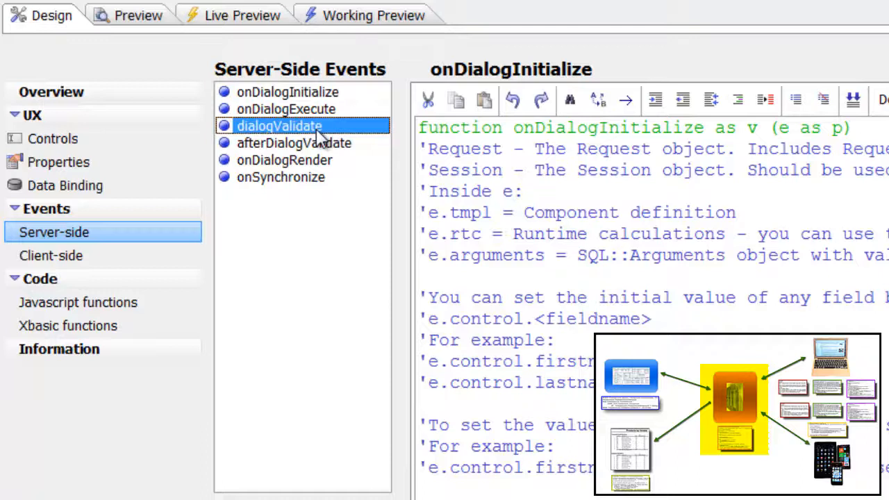
{"action": "left_click", "coordinate": [278, 125]}
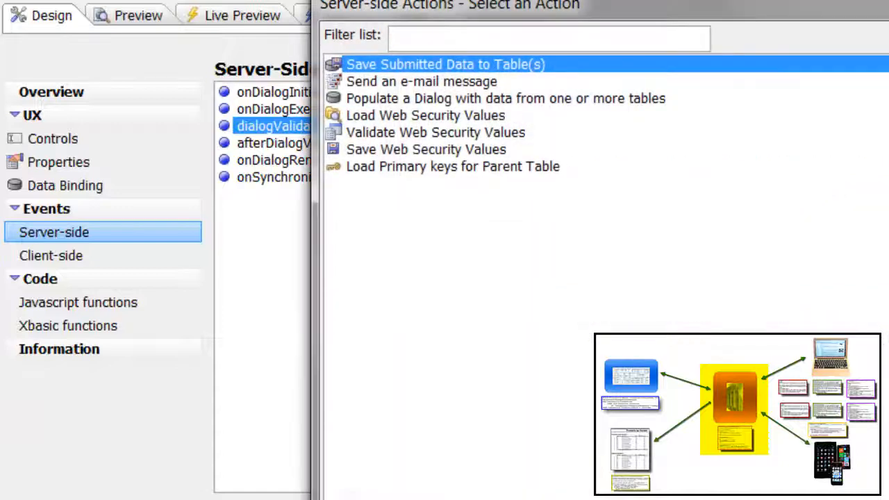
{"action": "left_click", "coordinate": [549, 38]}
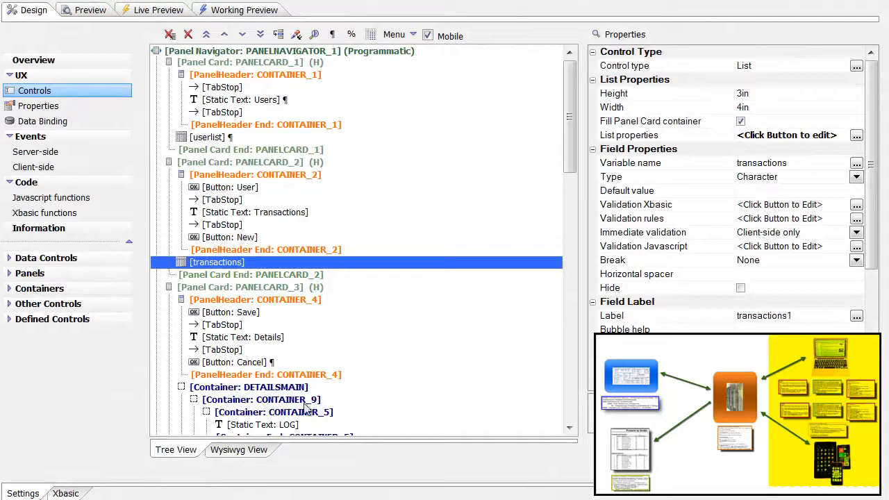
{"action": "mouse_move", "coordinate": [285, 91]}
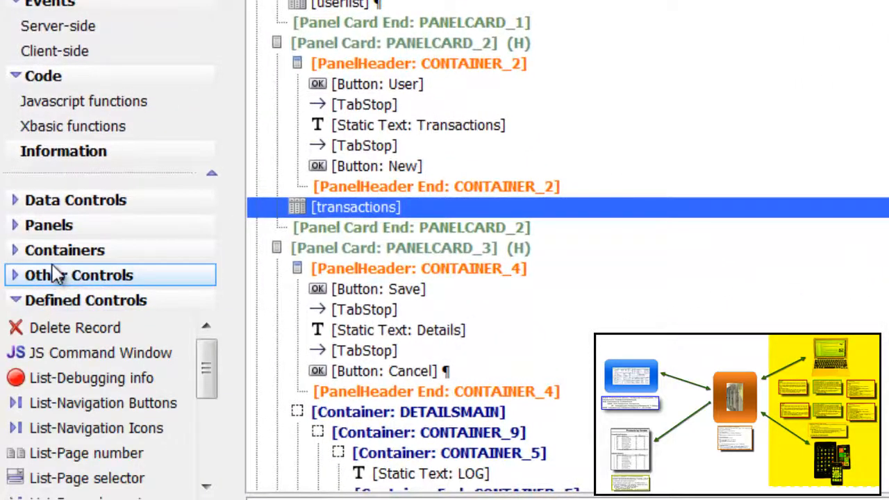
Insert a [Map] control from the Data Controls list into the panel
{"action": "left_click", "coordinate": [75, 200]}
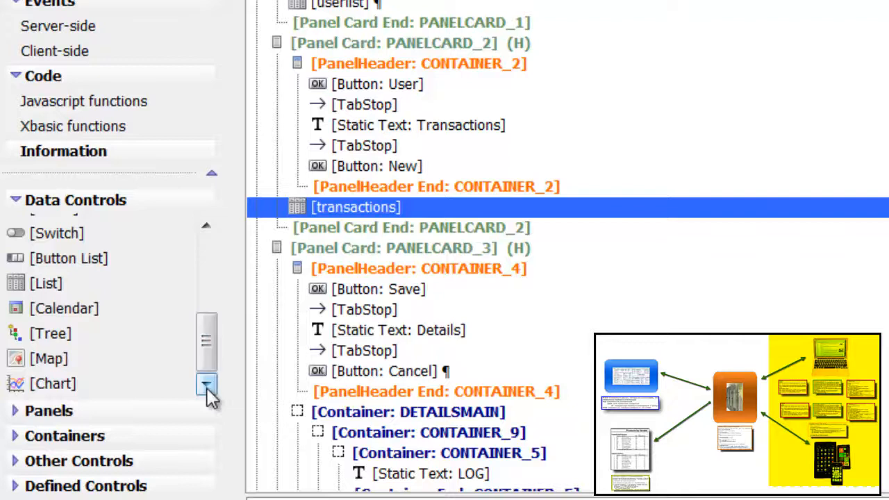
{"action": "left_click", "coordinate": [49, 359]}
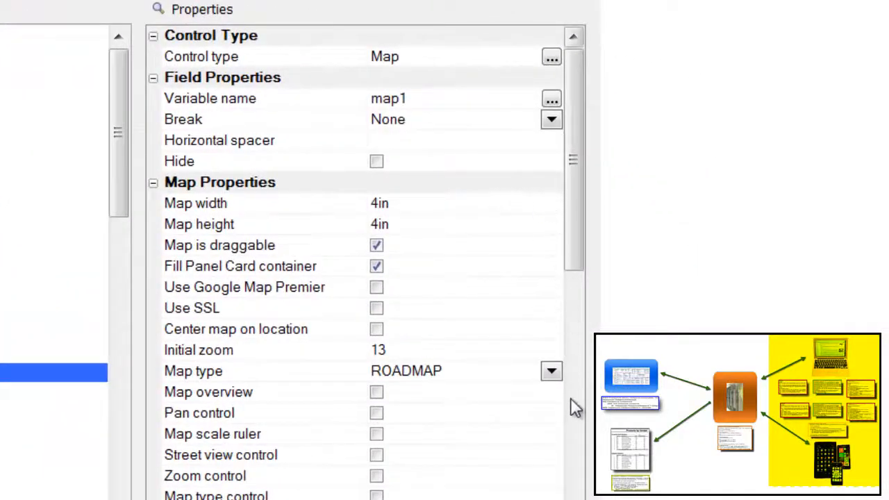
Browse the map's properties and cancel out of its label Style editor unchanged
{"action": "scroll", "scroll_direction": "down", "scroll_amount": 3}
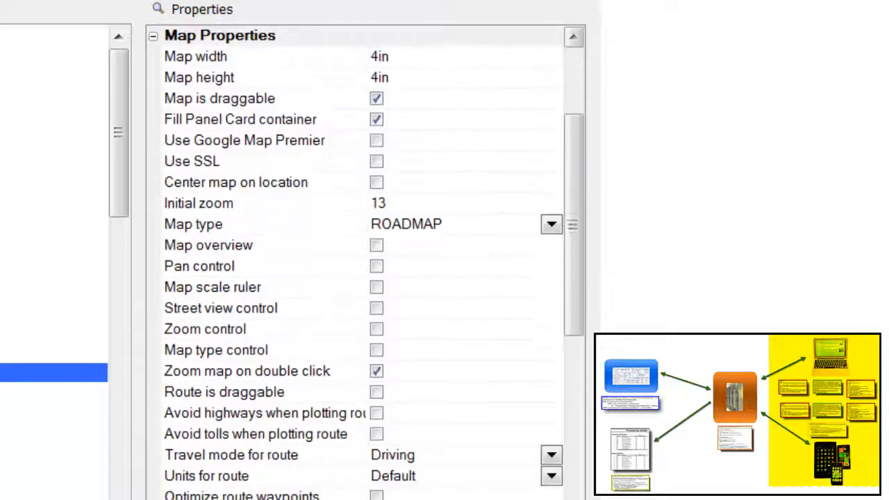
{"action": "scroll", "scroll_direction": "down", "scroll_amount": 3}
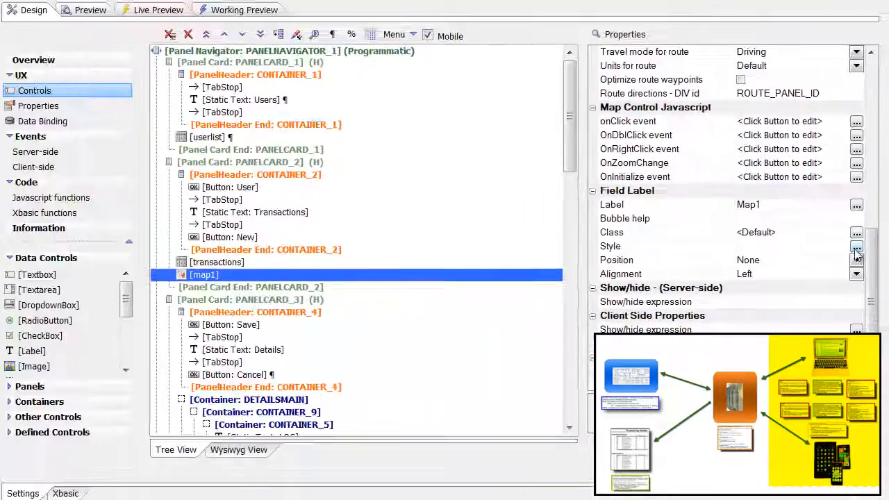
{"action": "left_click", "coordinate": [856, 248]}
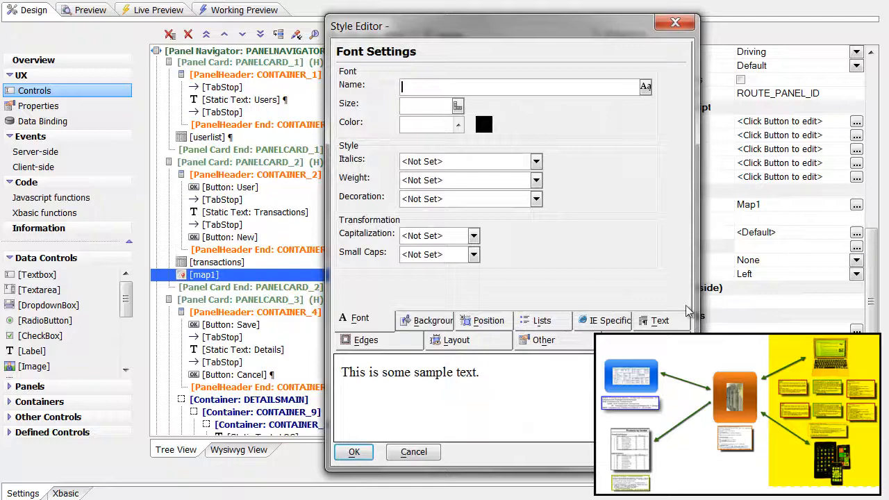
{"action": "left_click", "coordinate": [628, 317]}
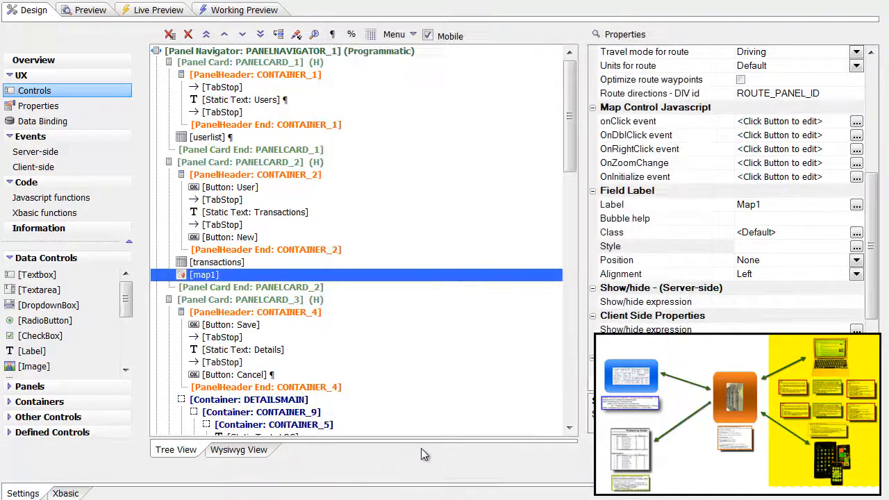
Open the JavaScript code editor for the map's onClick event
{"action": "scroll", "scroll_direction": "up", "scroll_amount": 3}
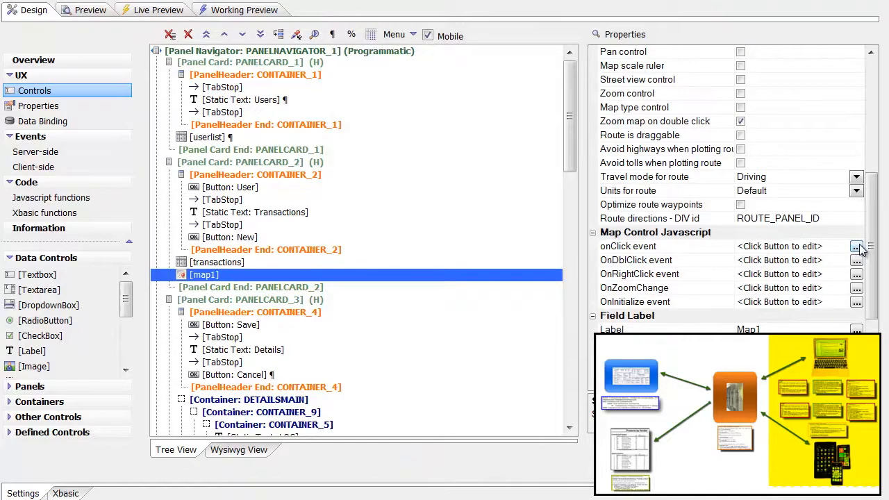
{"action": "left_click", "coordinate": [856, 248]}
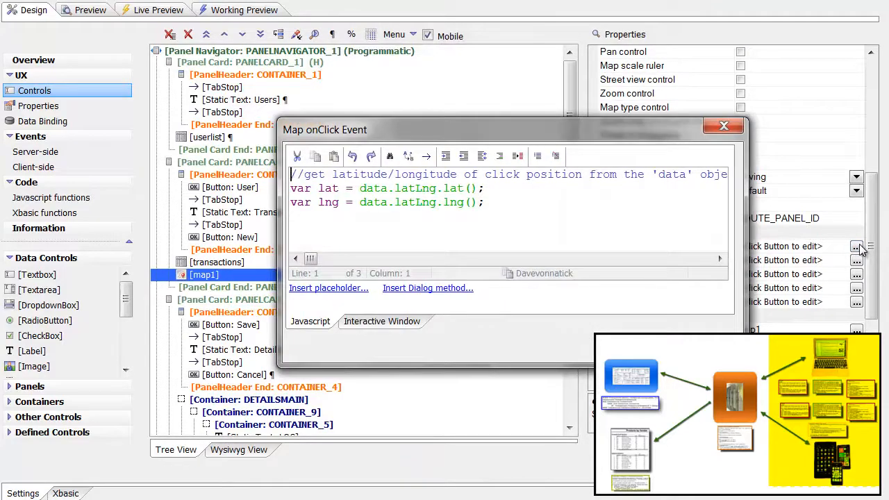